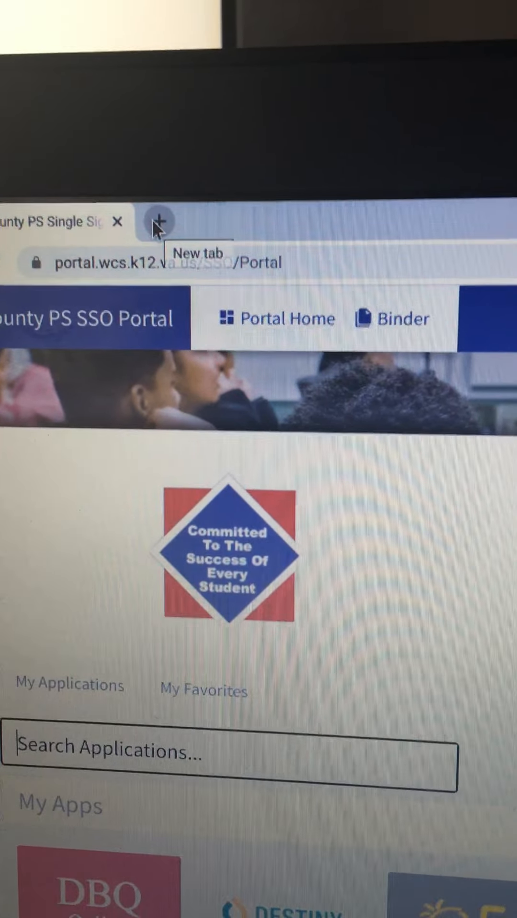
Add a new blank Chrome tab next to the school sign-on portal tab.
{"action": "left_click", "coordinate": [155, 223]}
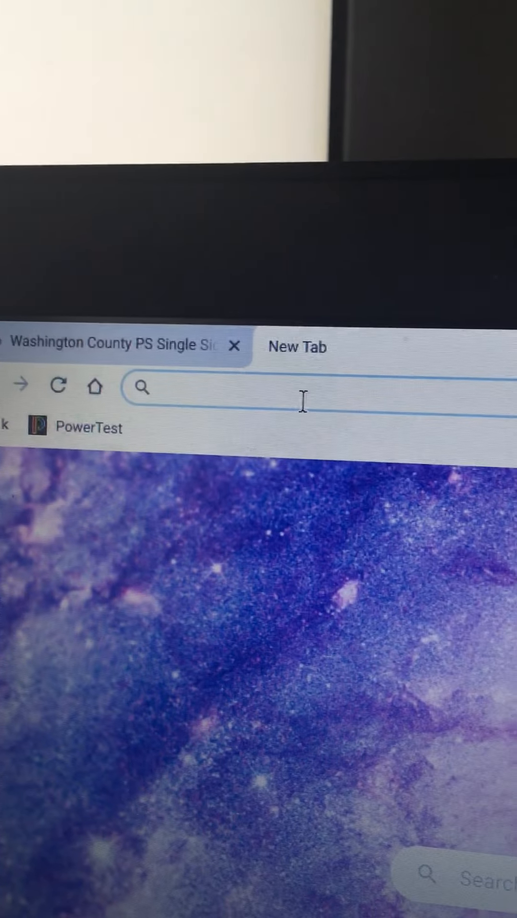
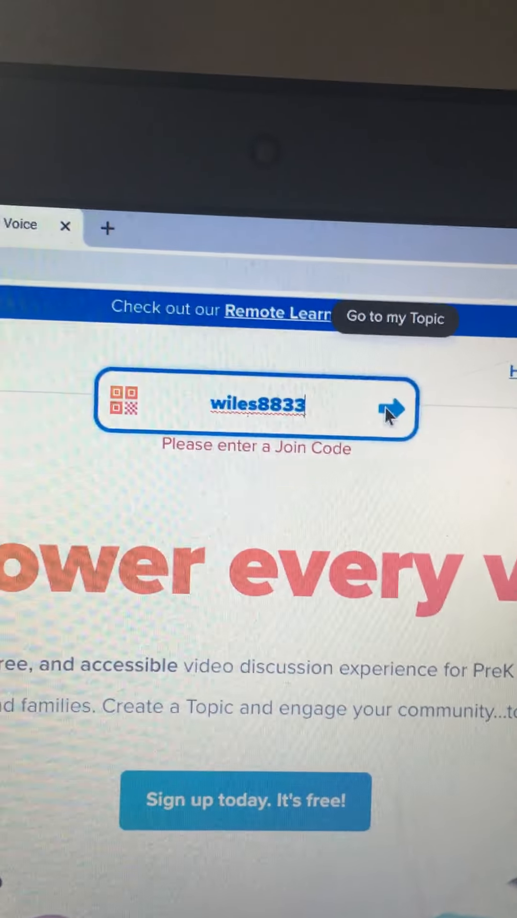
{"action": "left_click", "coordinate": [392, 409]}
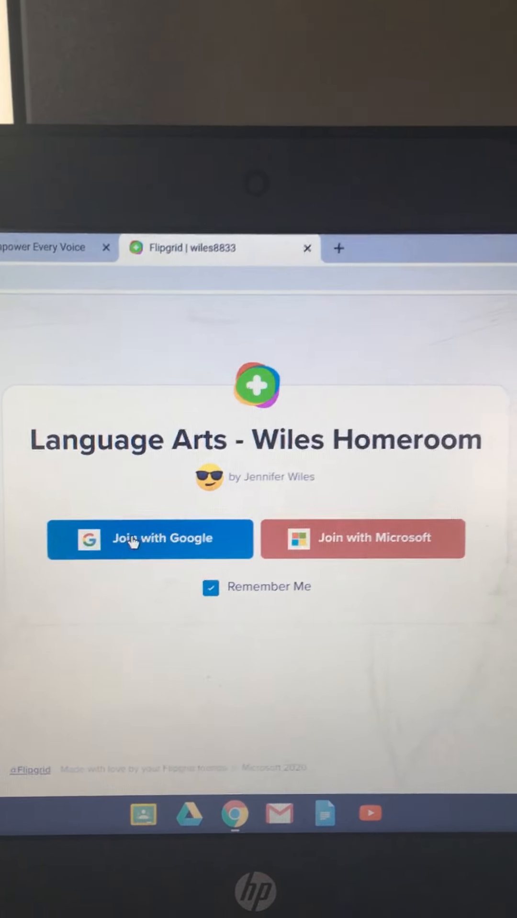
Join with Google using the school account to reach the homeroom topic page.
{"action": "left_click", "coordinate": [149, 538]}
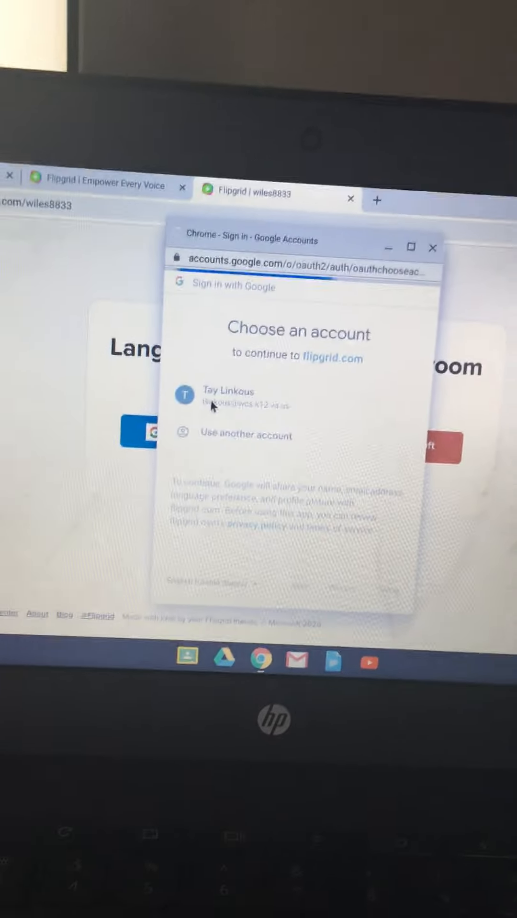
{"action": "left_click", "coordinate": [229, 398]}
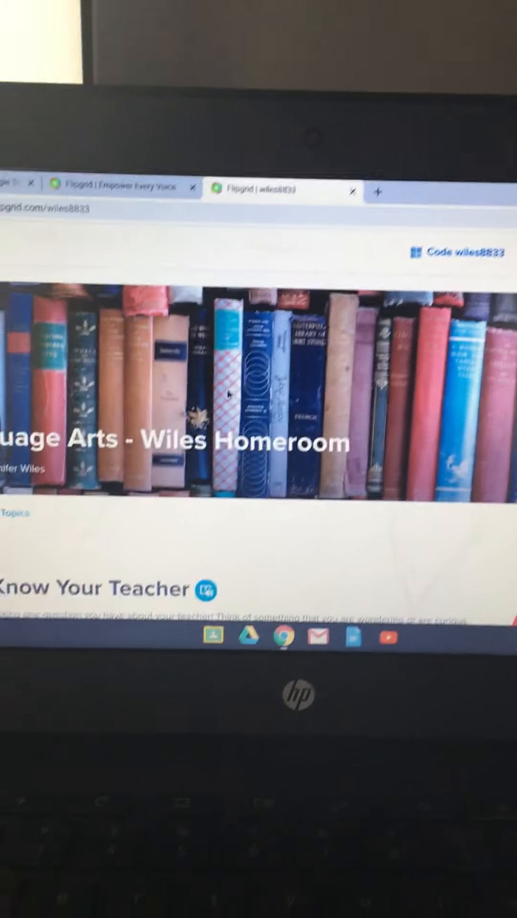